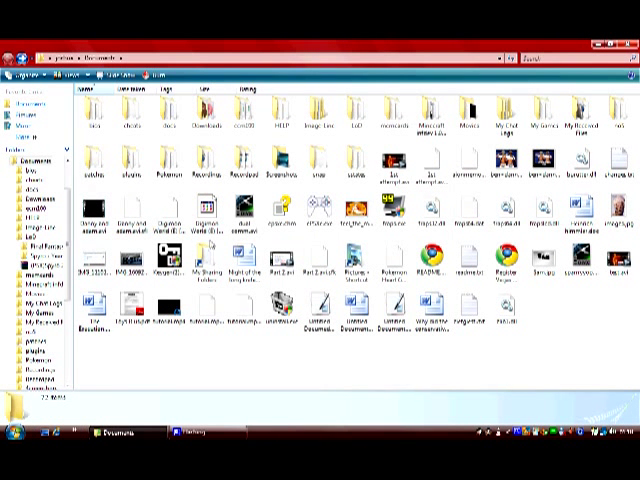
mouse_move(205, 215)
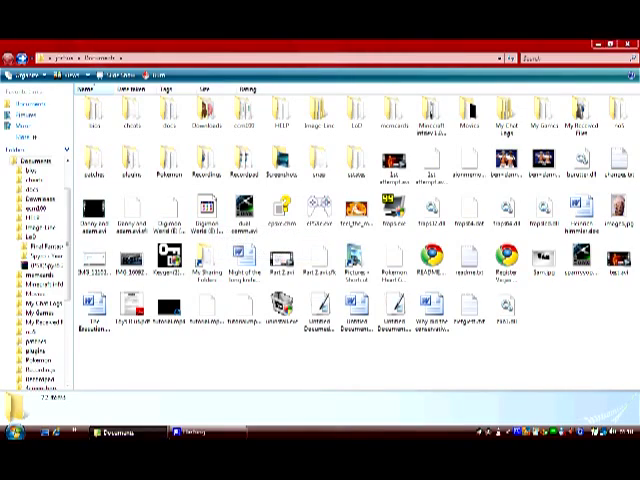
Step: Launch Google Chrome from the Start menu and scroll through the Zophar's Domain BIN.ECM thread
left_click(12, 442)
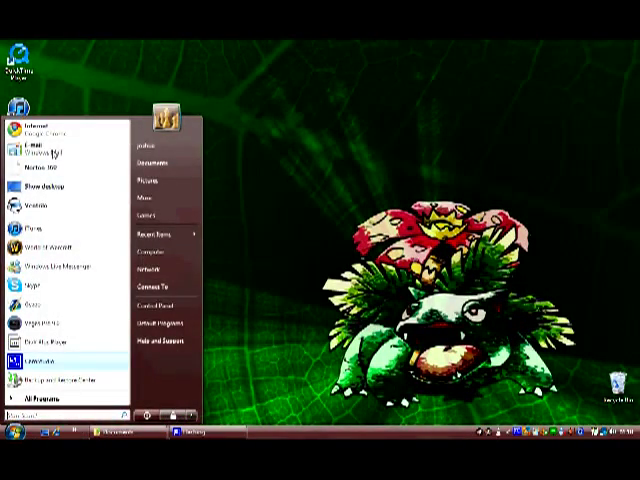
left_click(40, 124)
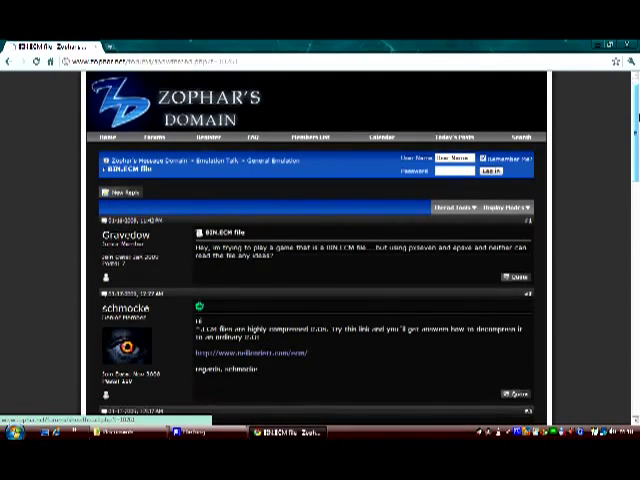
scroll("down", 3)
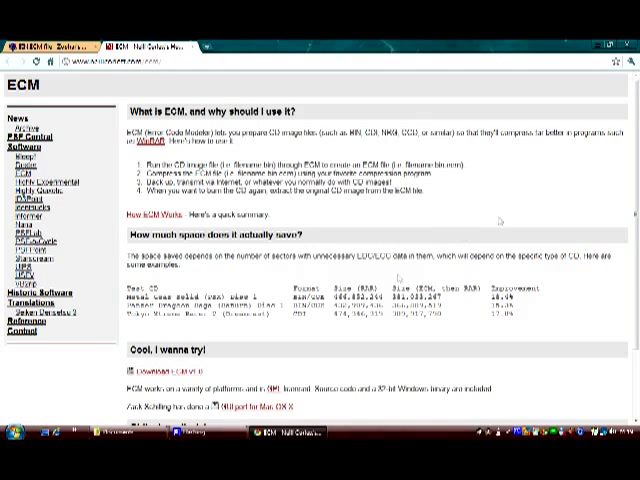
Step: Scroll down Neill Corlett's ECM page to read how much space ECM saves
scroll("down", 3)
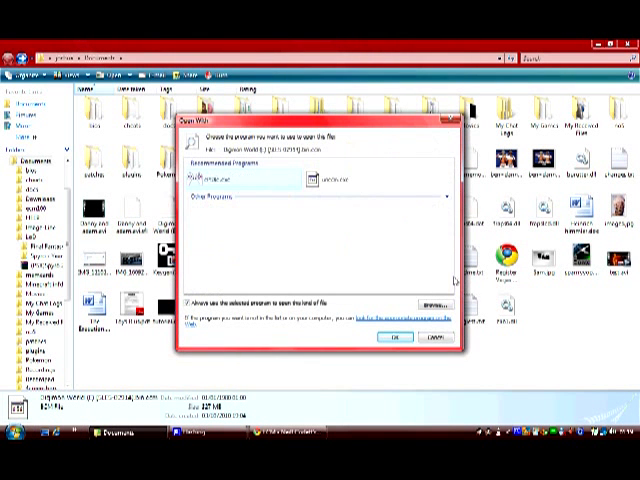
Step: Pick a program in the Open With dialog for the Digimon World .bin.ecm file
left_click(330, 188)
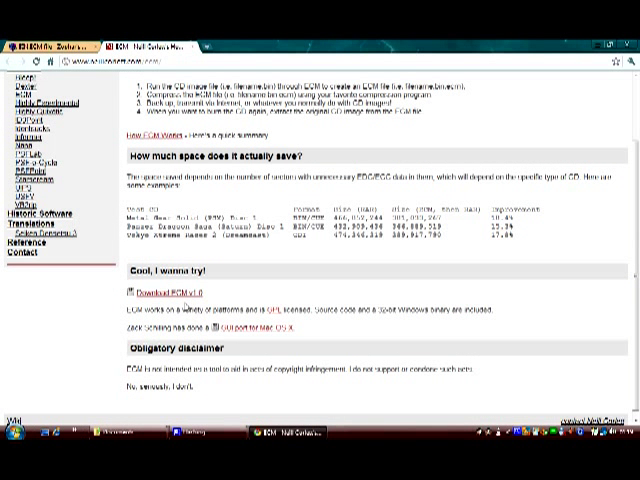
mouse_move(150, 398)
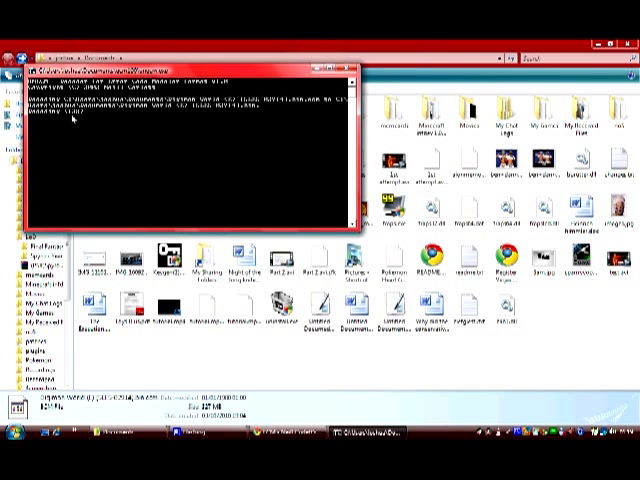
mouse_move(73, 120)
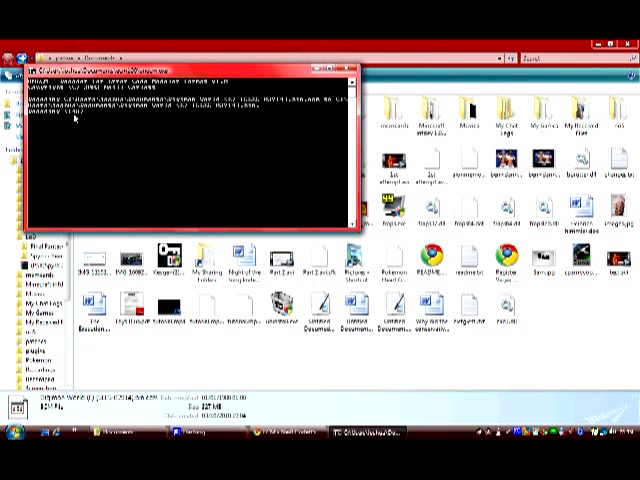